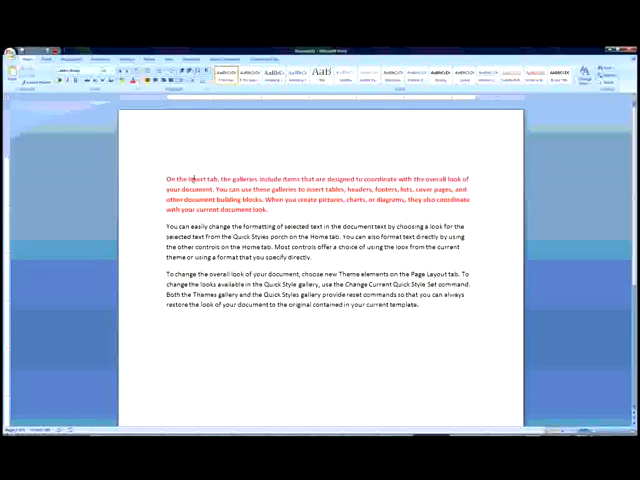
- Select the word "Insert" in the red bold first paragraph as the formatting source
double_click(191, 180)
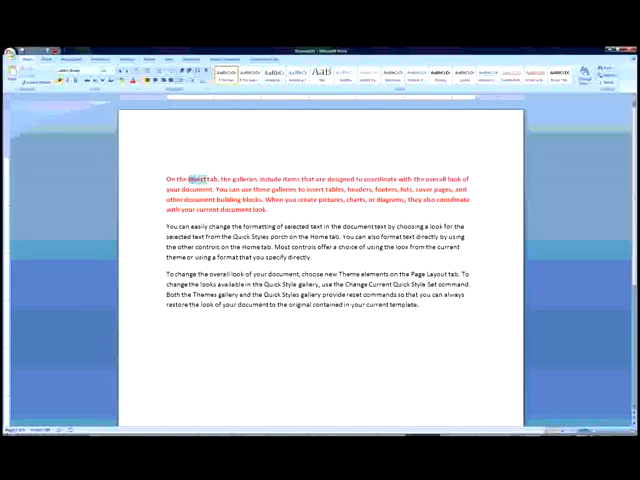